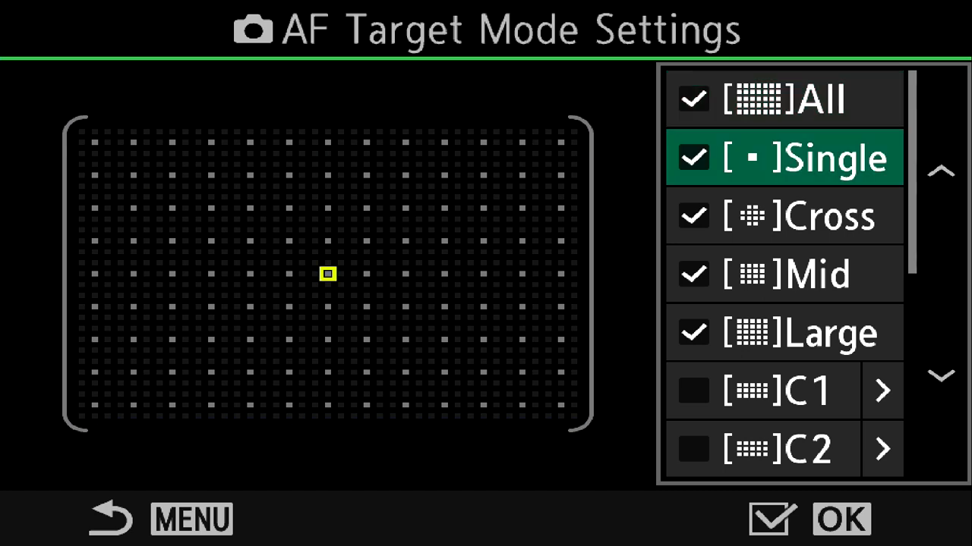
Step: Resize custom AF target C1 from height 15 to 5, making a 27×5 strip
{"action": "scroll", "scroll_direction": "down", "scroll_amount": 3}
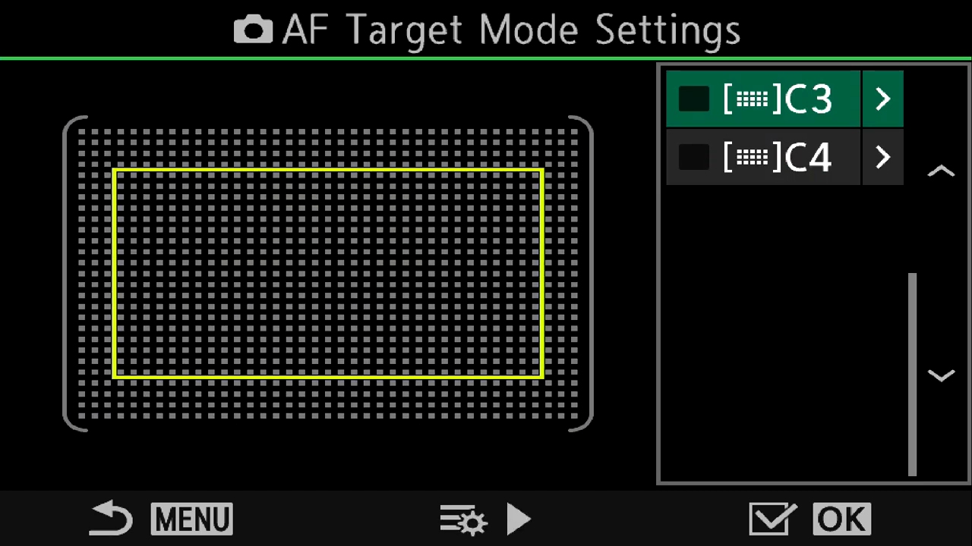
{"action": "scroll", "scroll_direction": "up", "scroll_amount": 3}
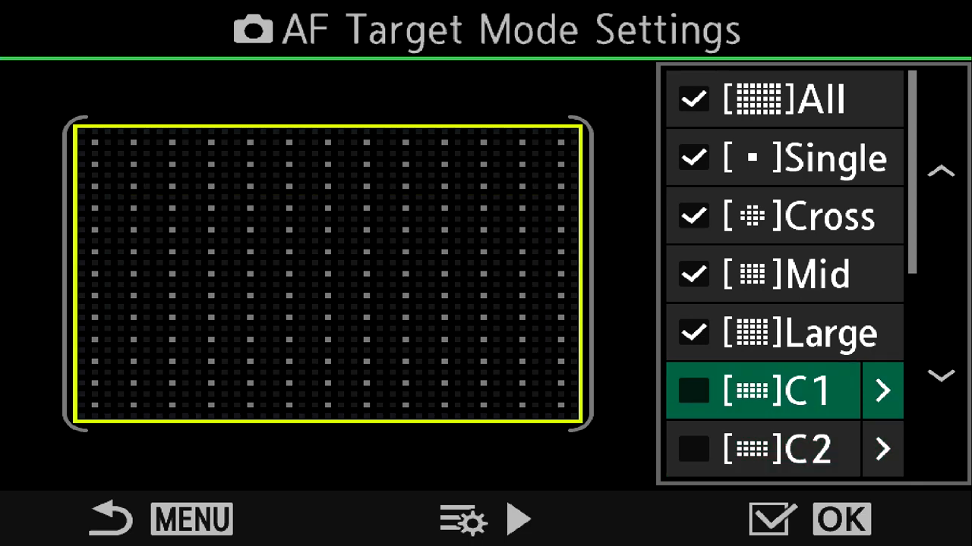
{"action": "left_click", "coordinate": [882, 391]}
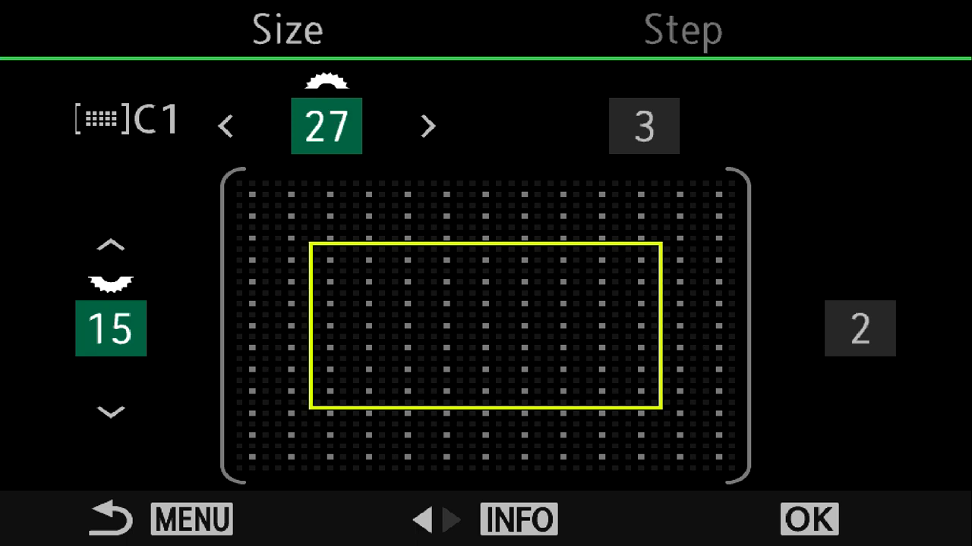
{"action": "left_click", "coordinate": [111, 411]}
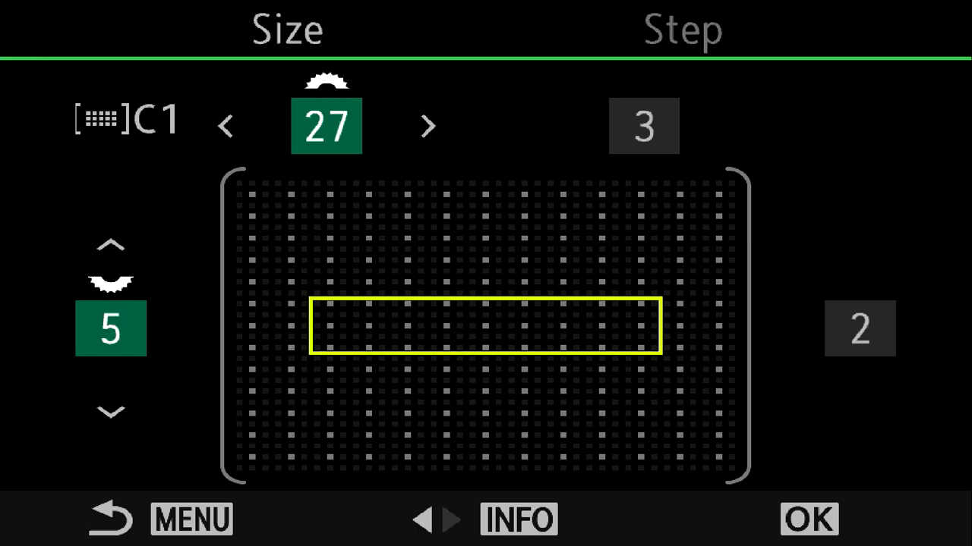